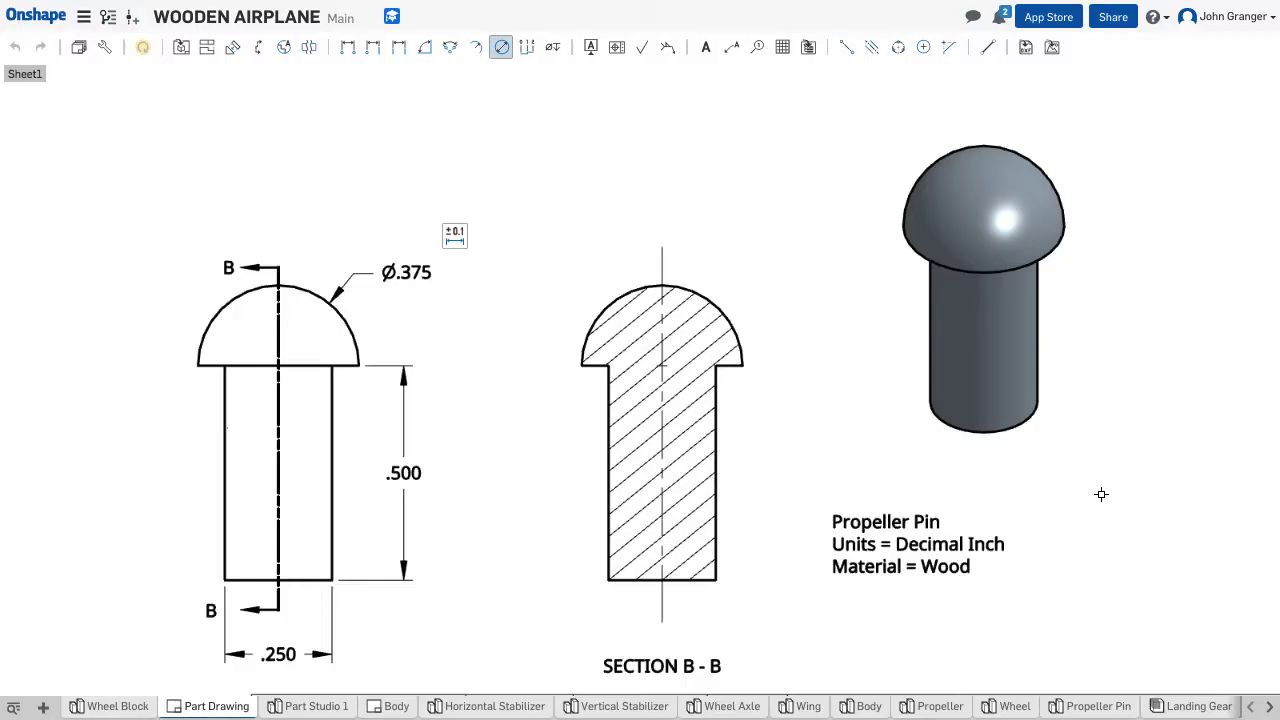
Get Part Studio 6 ready and oriented before sketching.
left_click(716, 436)
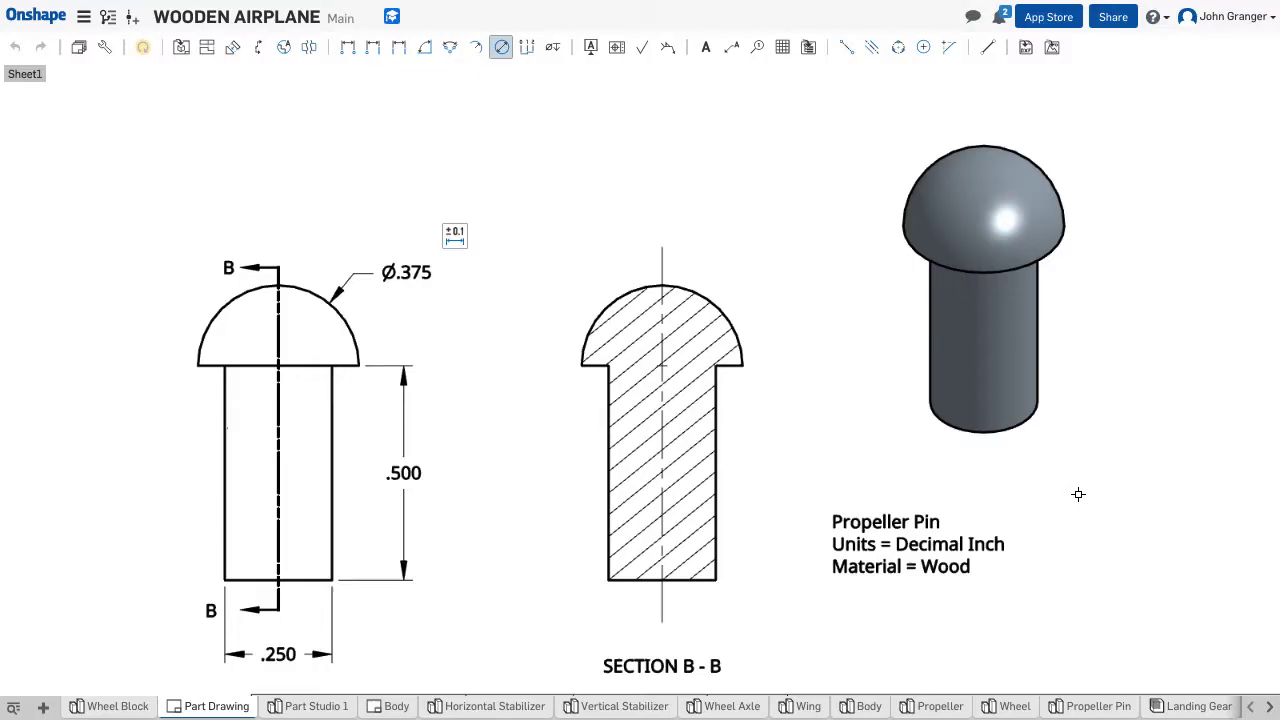
mouse_move(1076, 492)
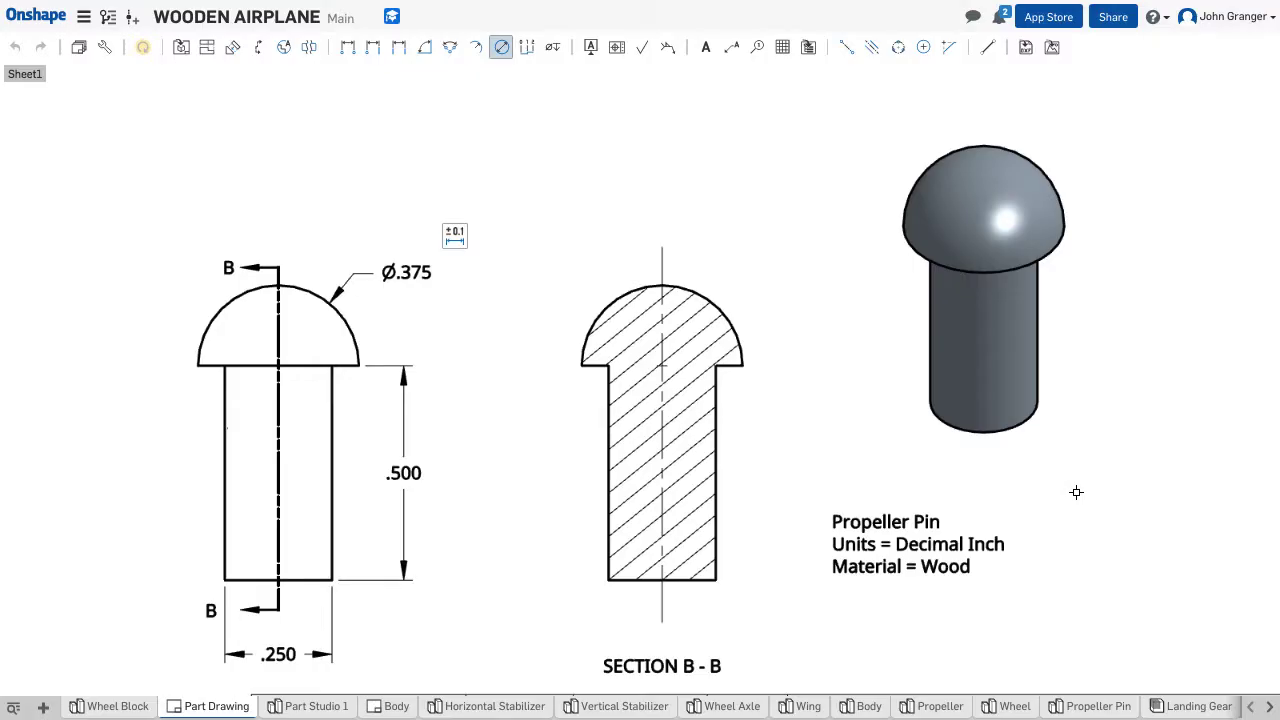
left_click(278, 654)
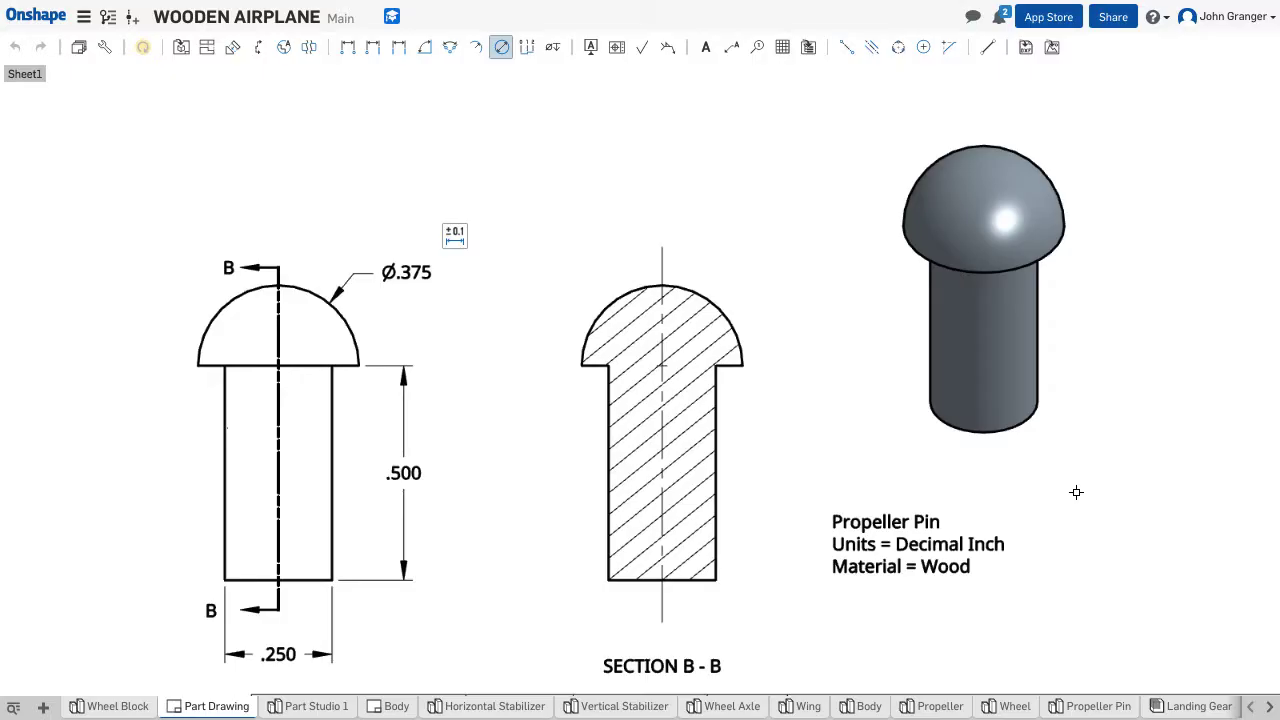
left_click(400, 472)
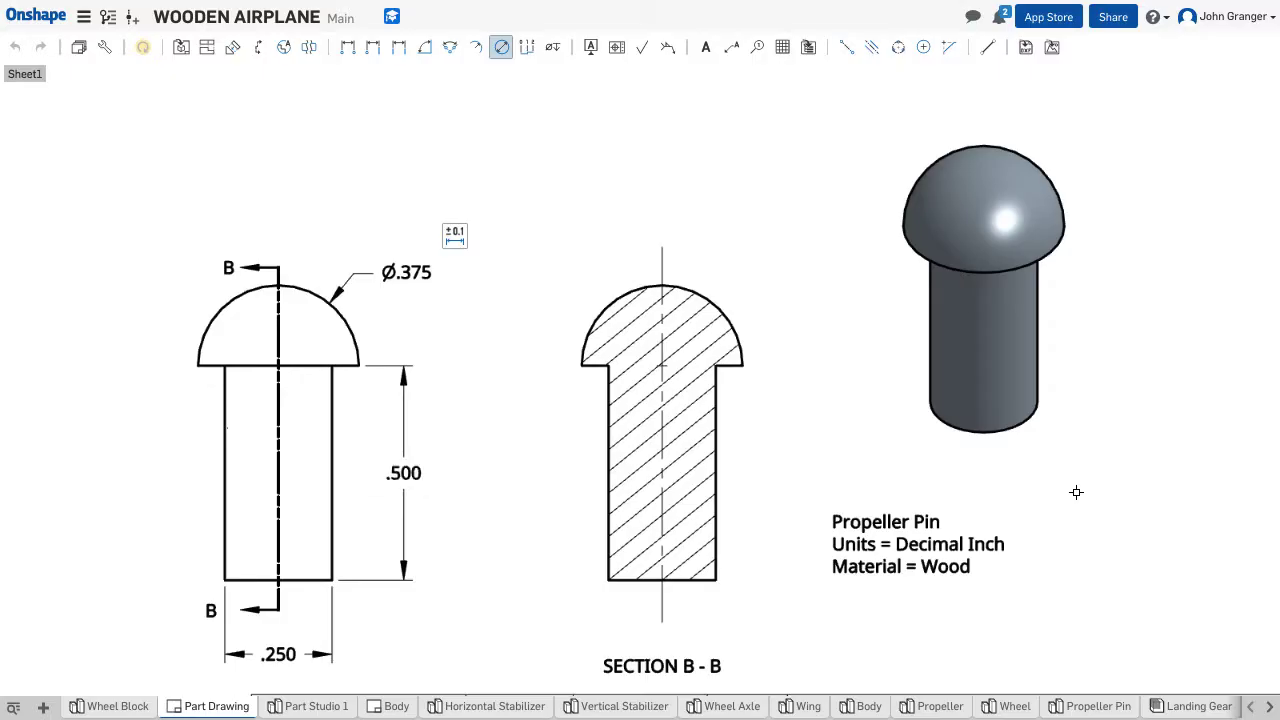
left_click(406, 272)
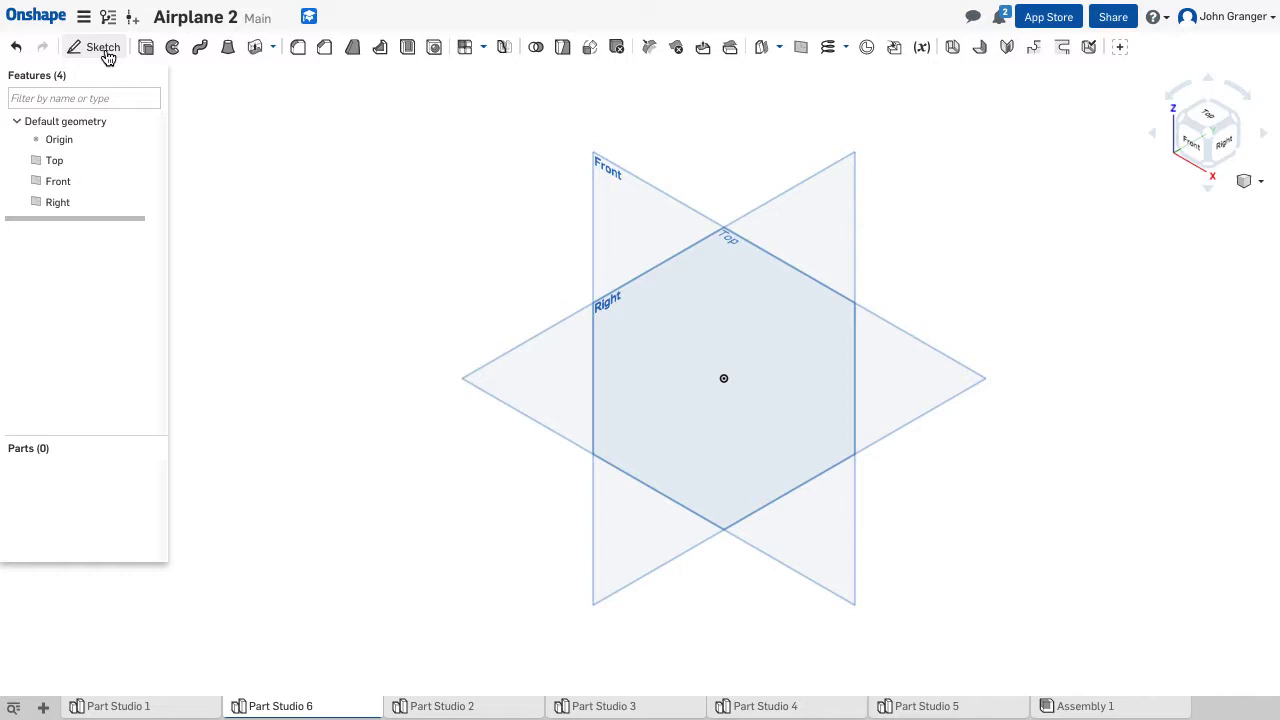
Start Sketch 1 on the Front plane, viewed normal to the sketch plane.
left_click(92, 48)
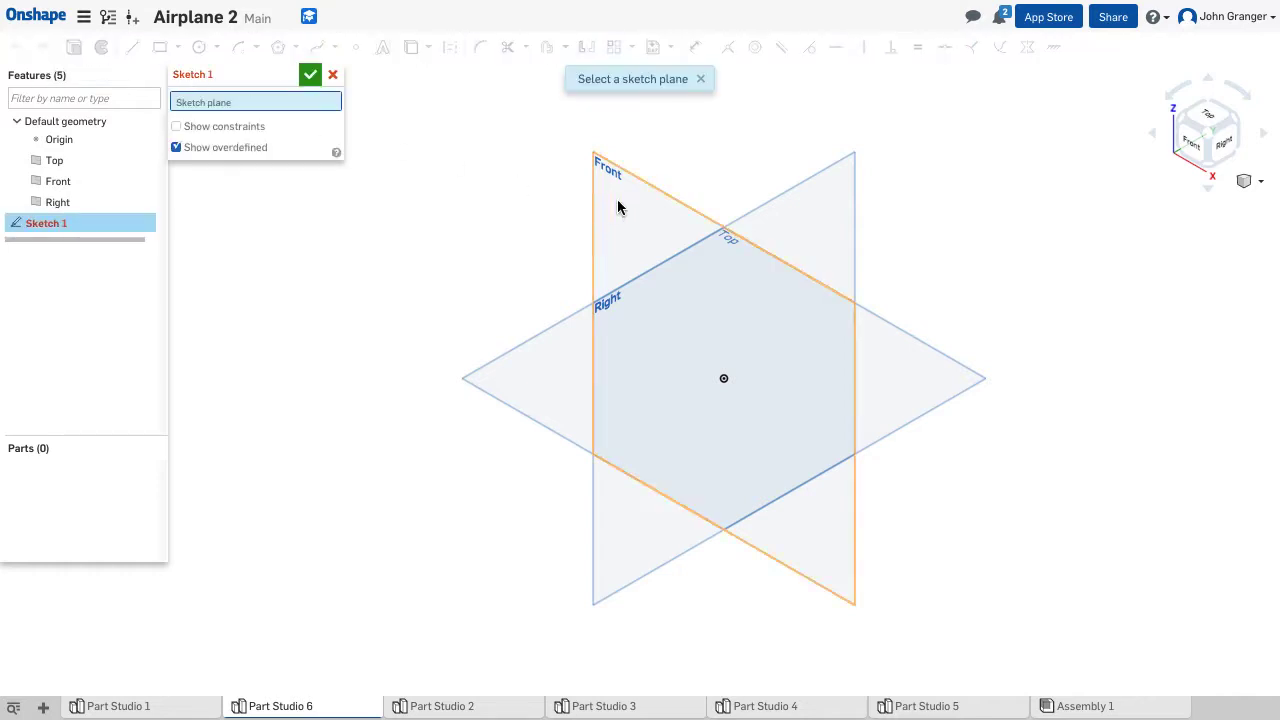
left_click(608, 172)
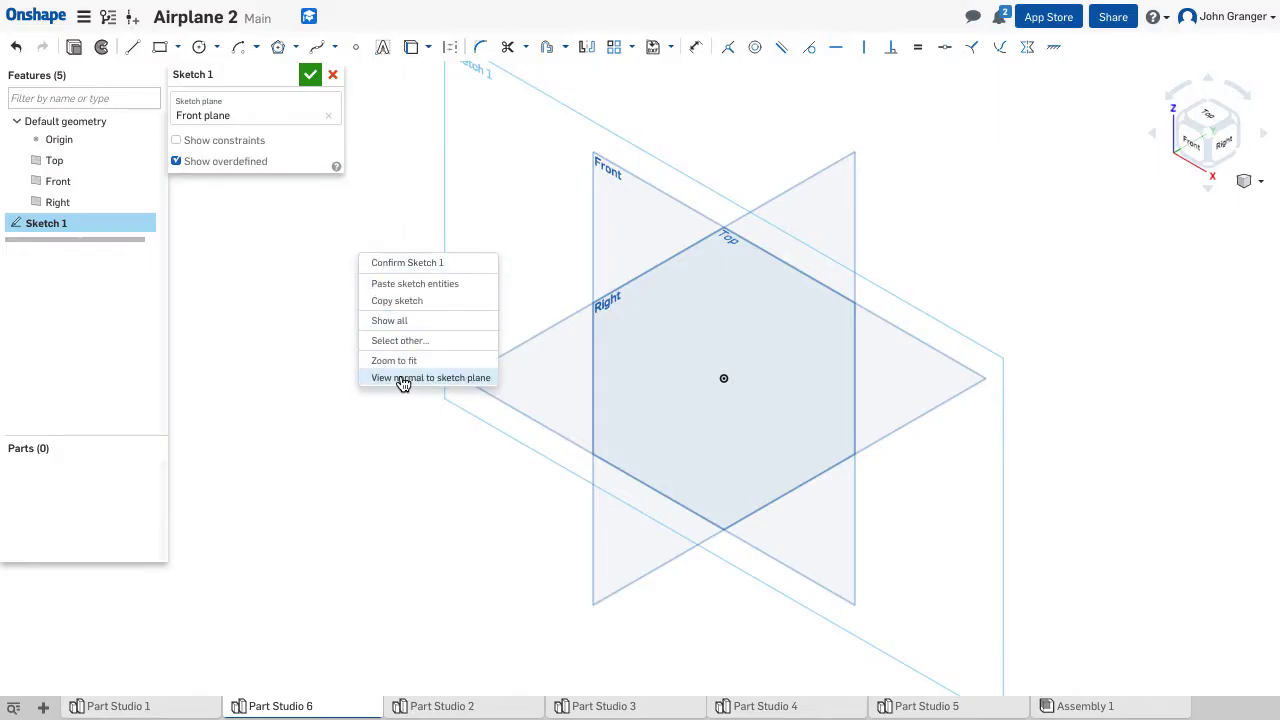
left_click(430, 376)
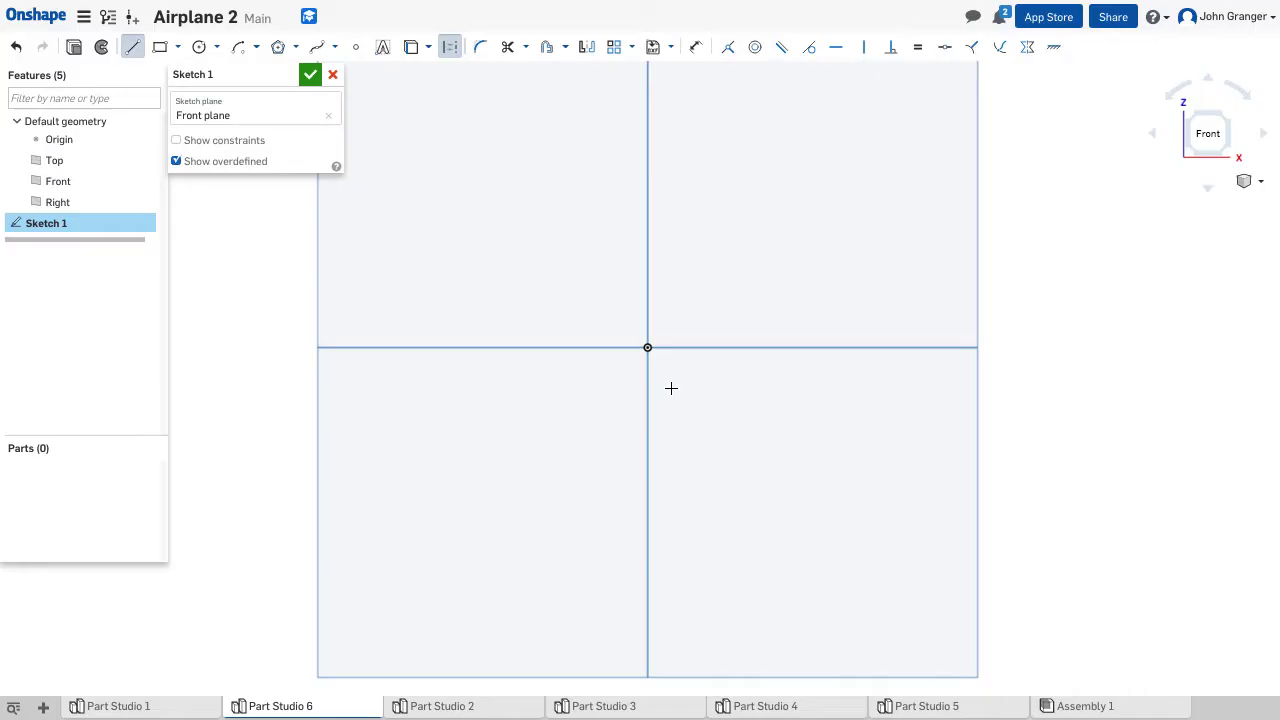
mouse_move(656, 170)
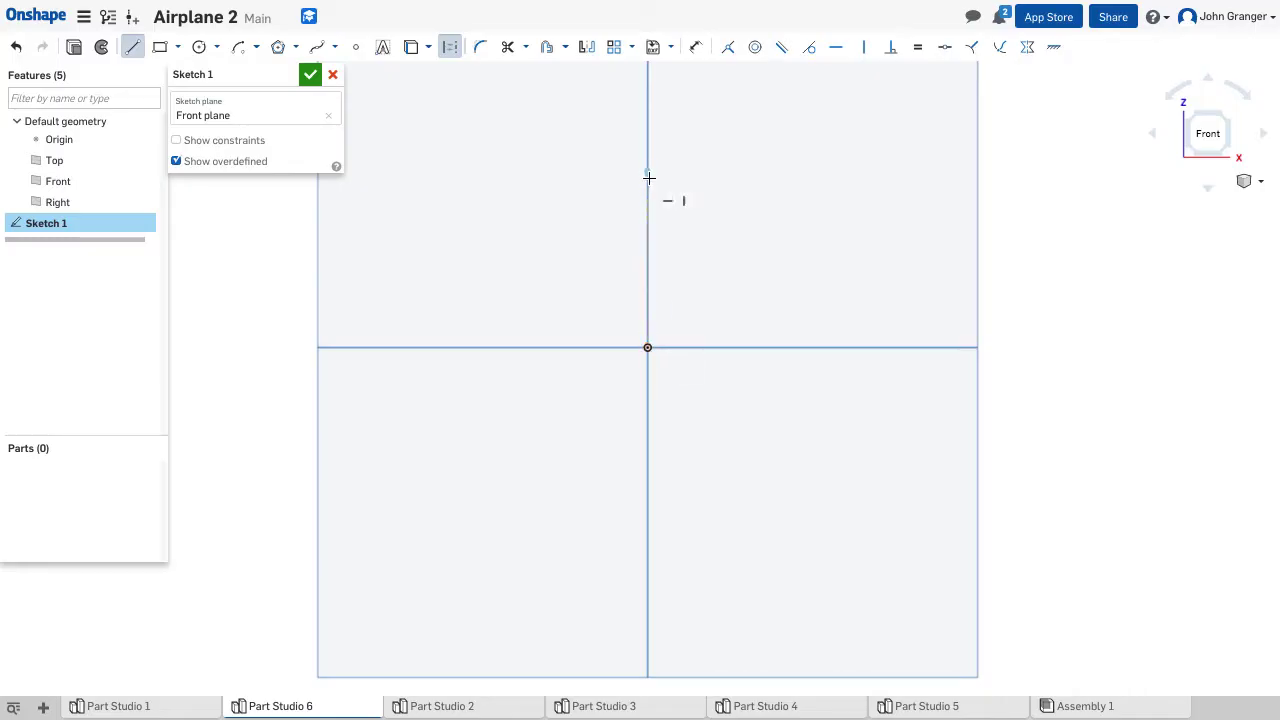
Draw a vertical construction centerline through the origin.
left_click_drag(648, 178, 648, 514)
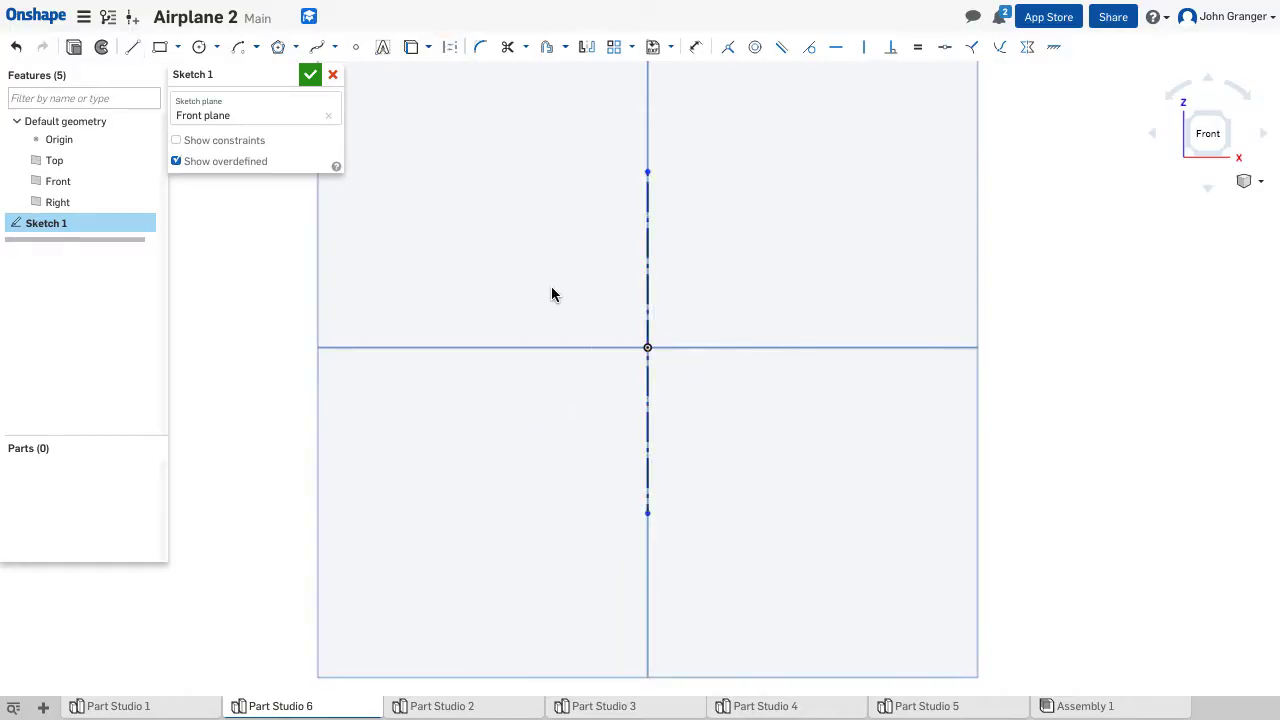
left_click(132, 46)
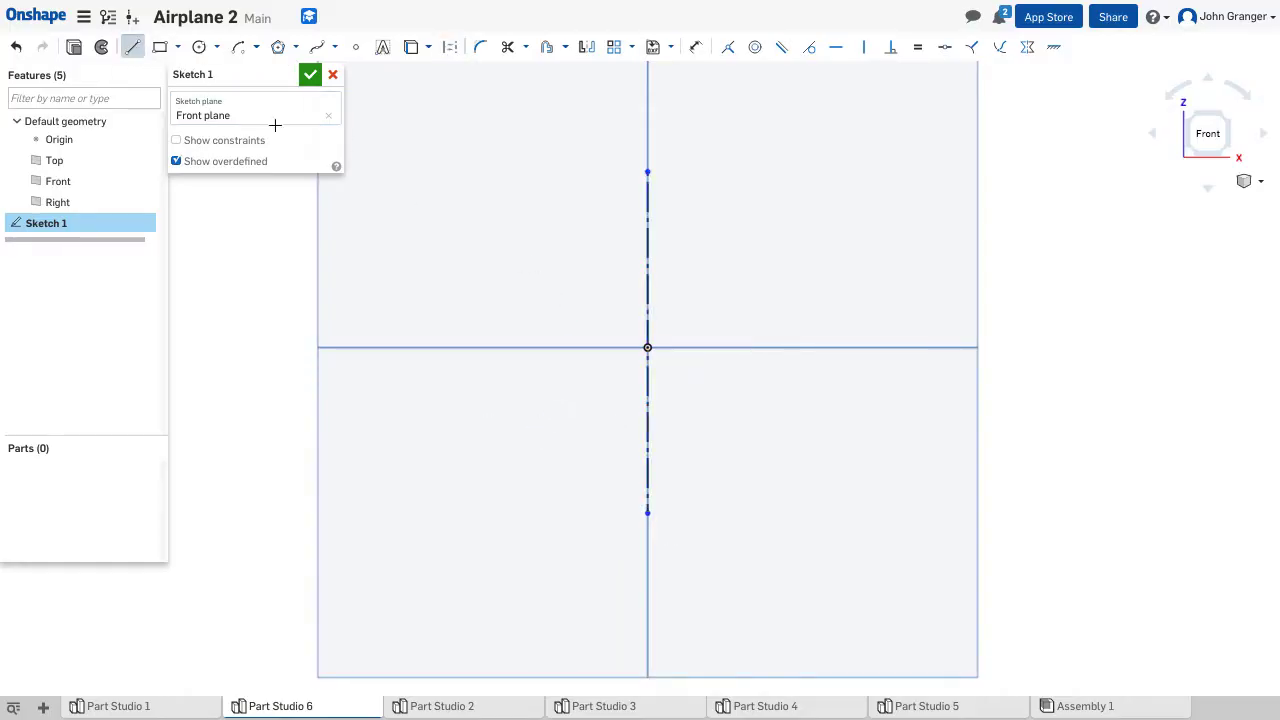
mouse_move(648, 348)
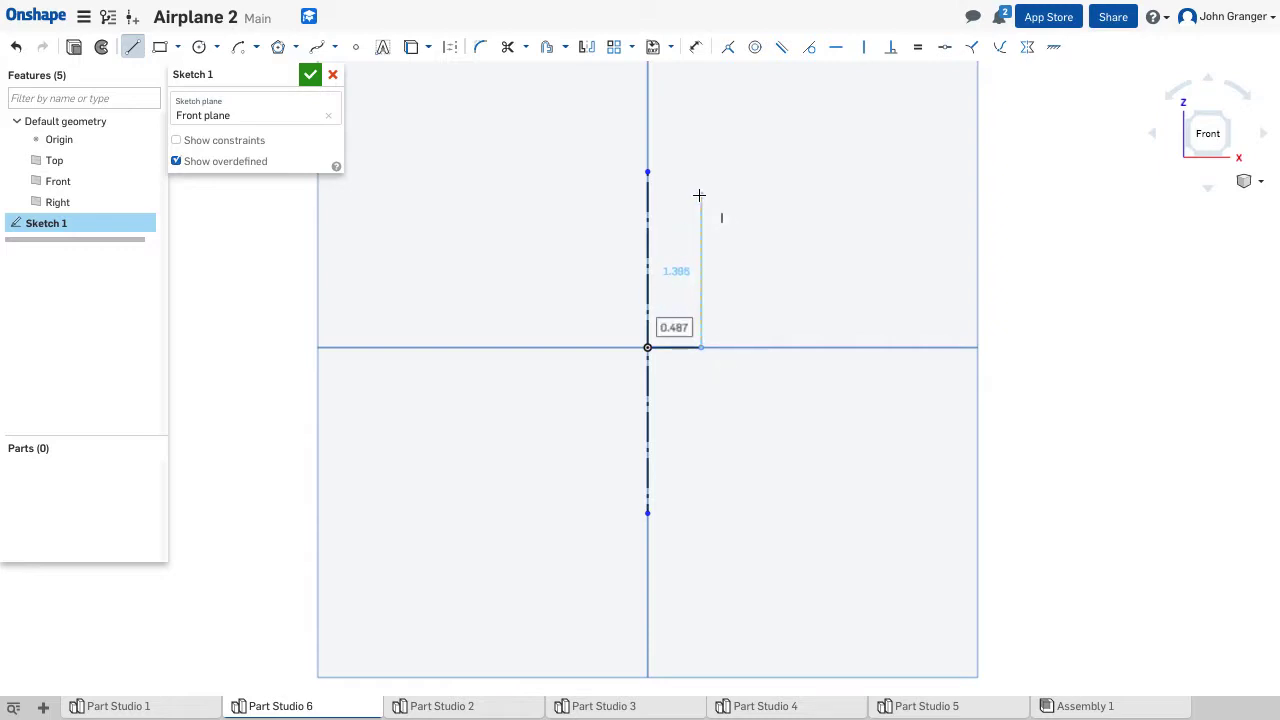
End the connected line chain forming the L-shaped shaft profile via Escape line.
right_click(700, 196)
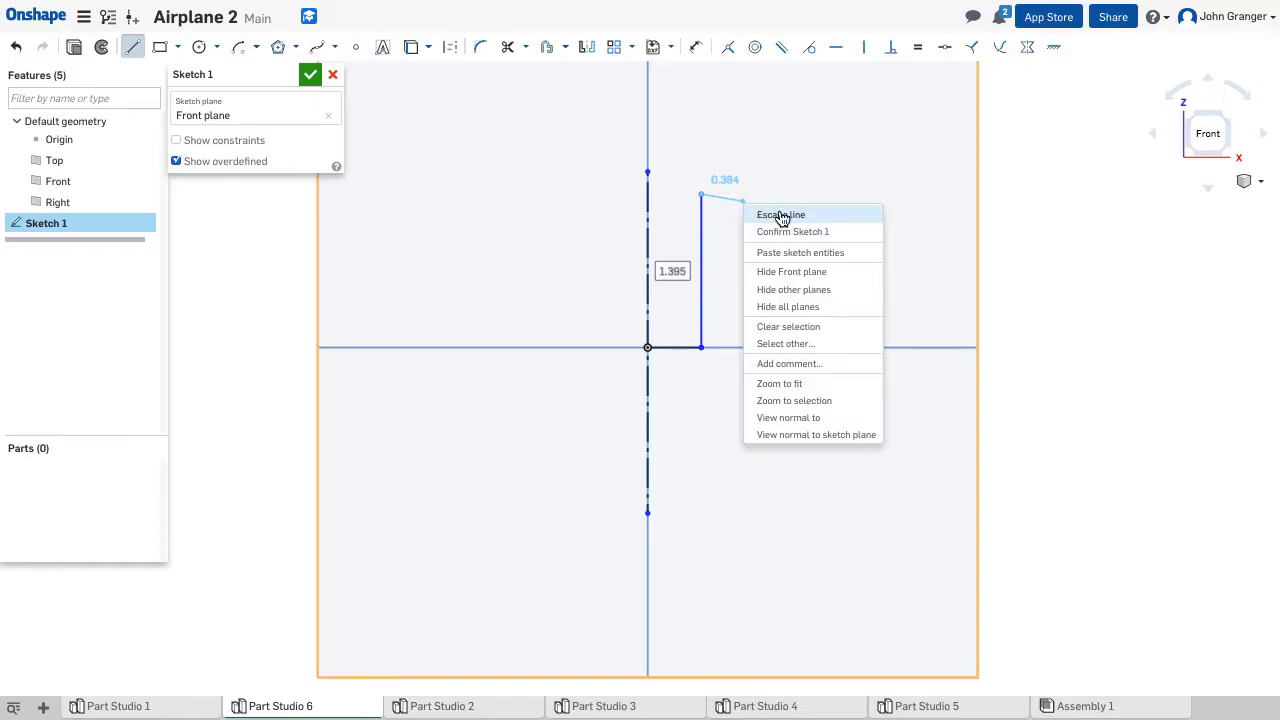
left_click(780, 214)
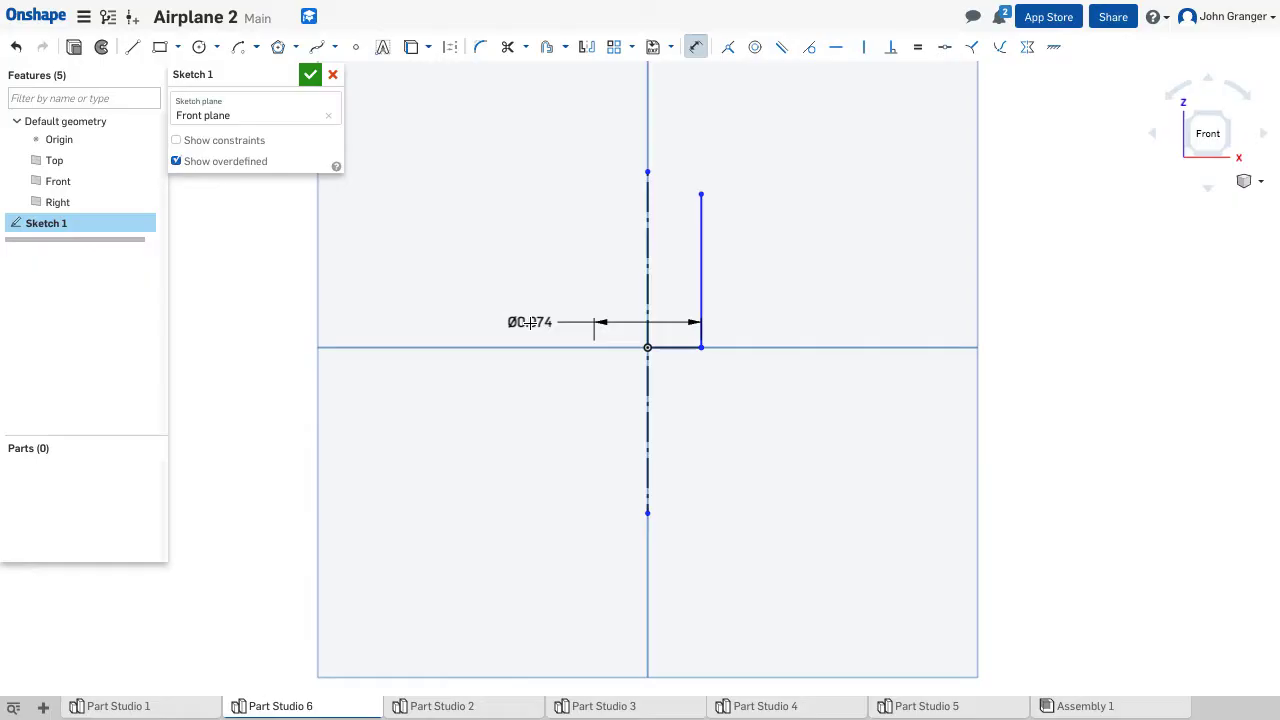
Dimension the shaft to a 0.25 diameter and a 0.5 height.
double_click(530, 322)
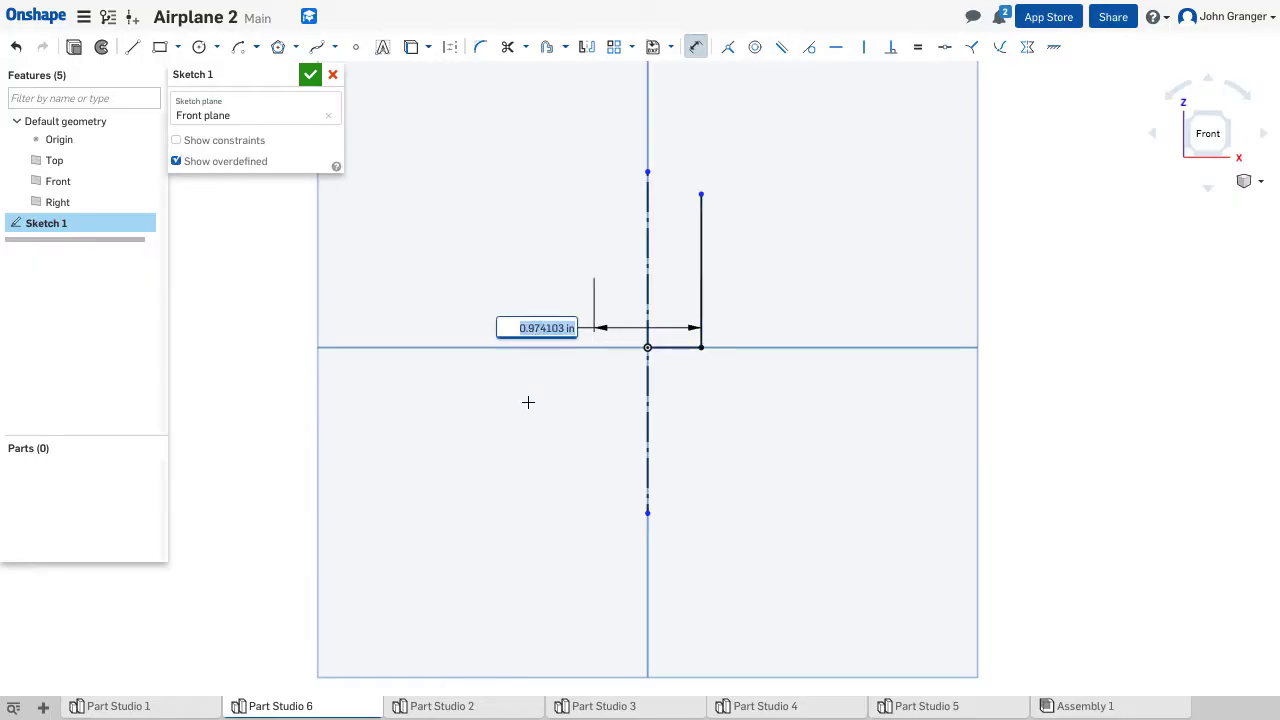
type(".25")
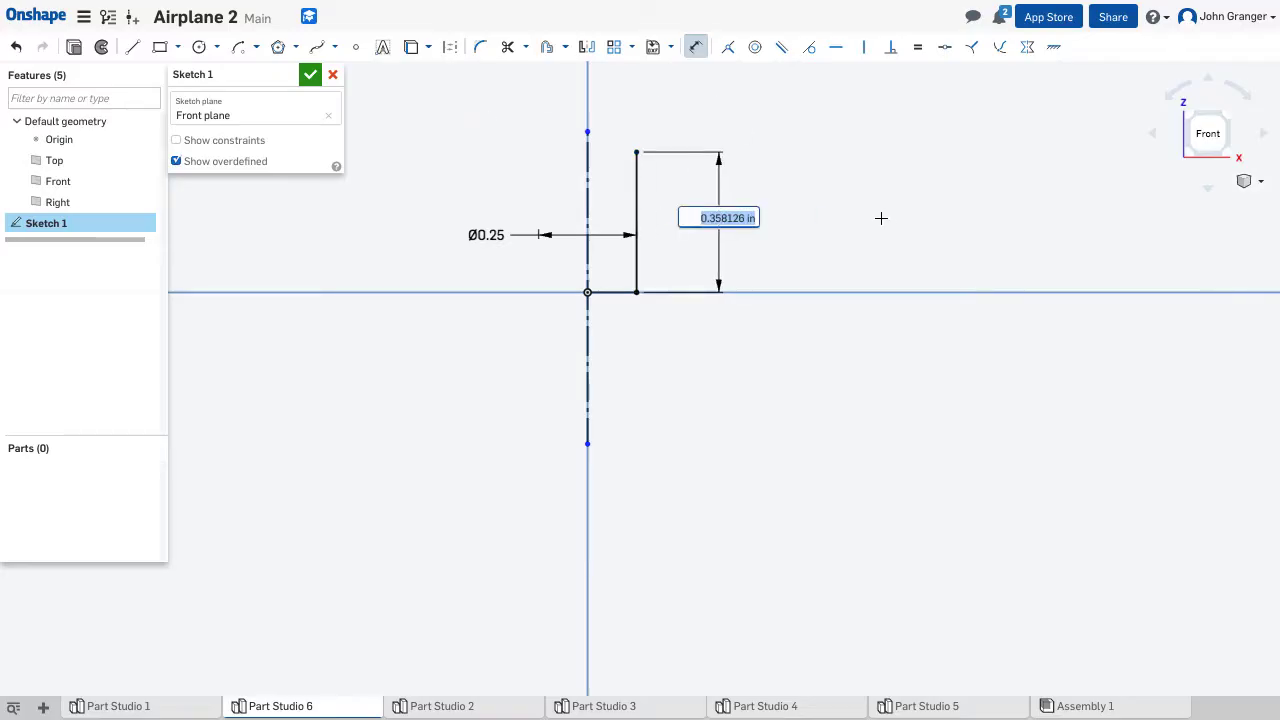
type("0.5")
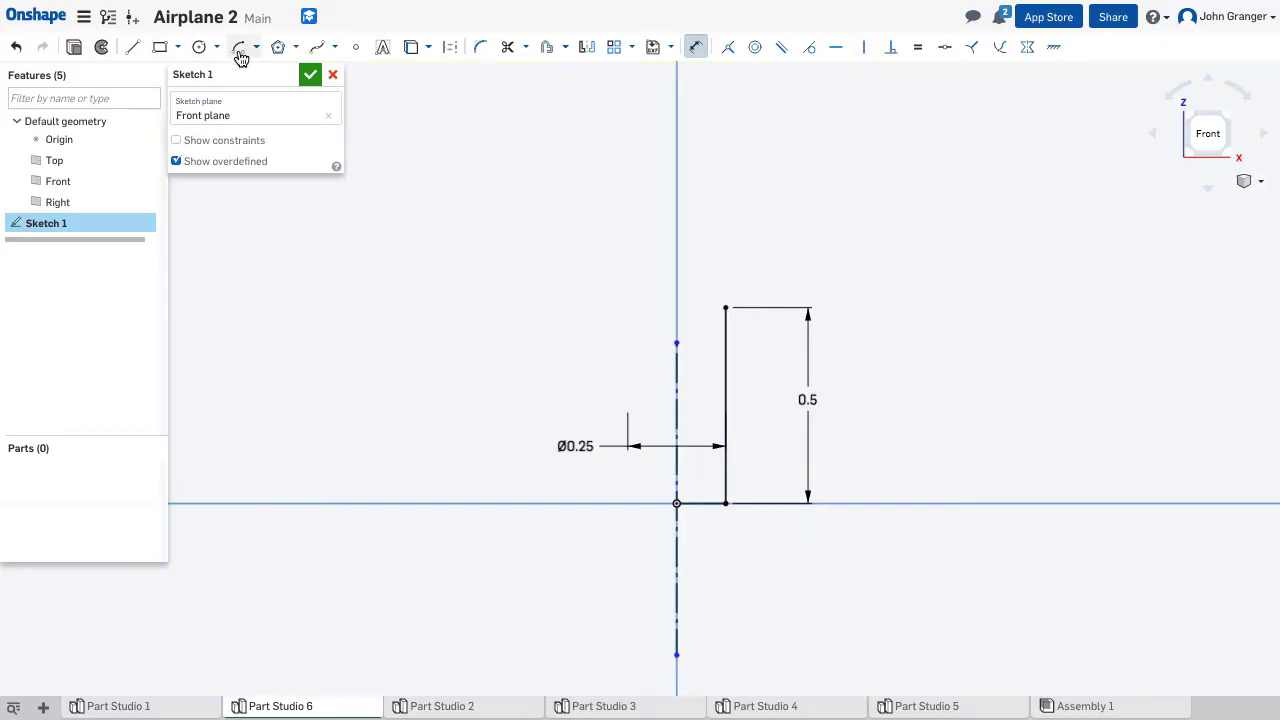
Draw the dome as a centerpoint arc from the shaft top with radius .375/2 (0.188).
left_click(256, 48)
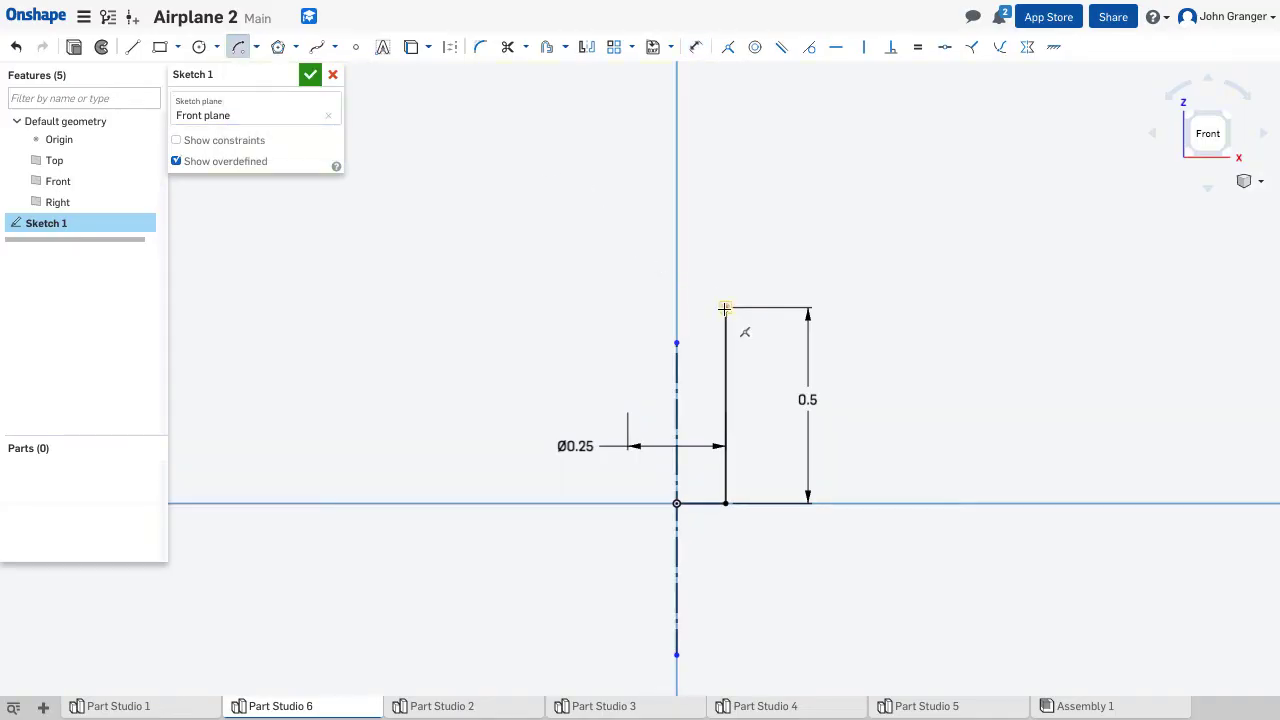
left_click(676, 404)
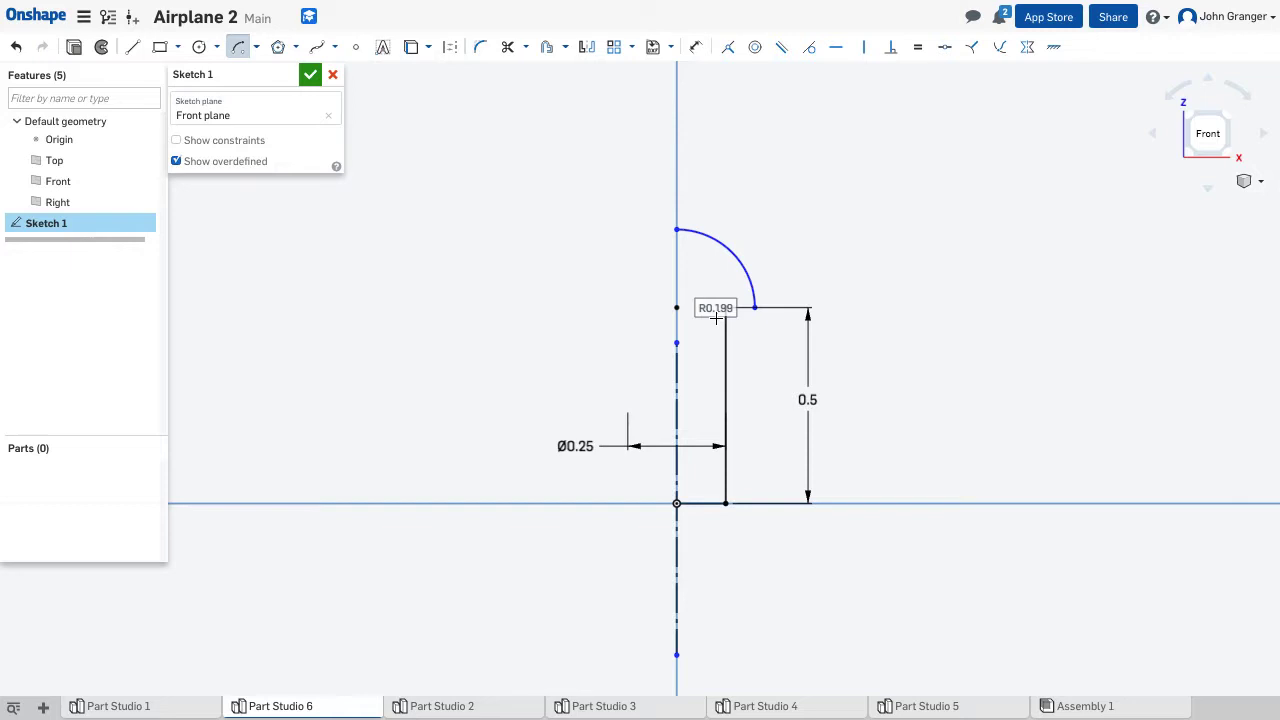
mouse_move(584, 296)
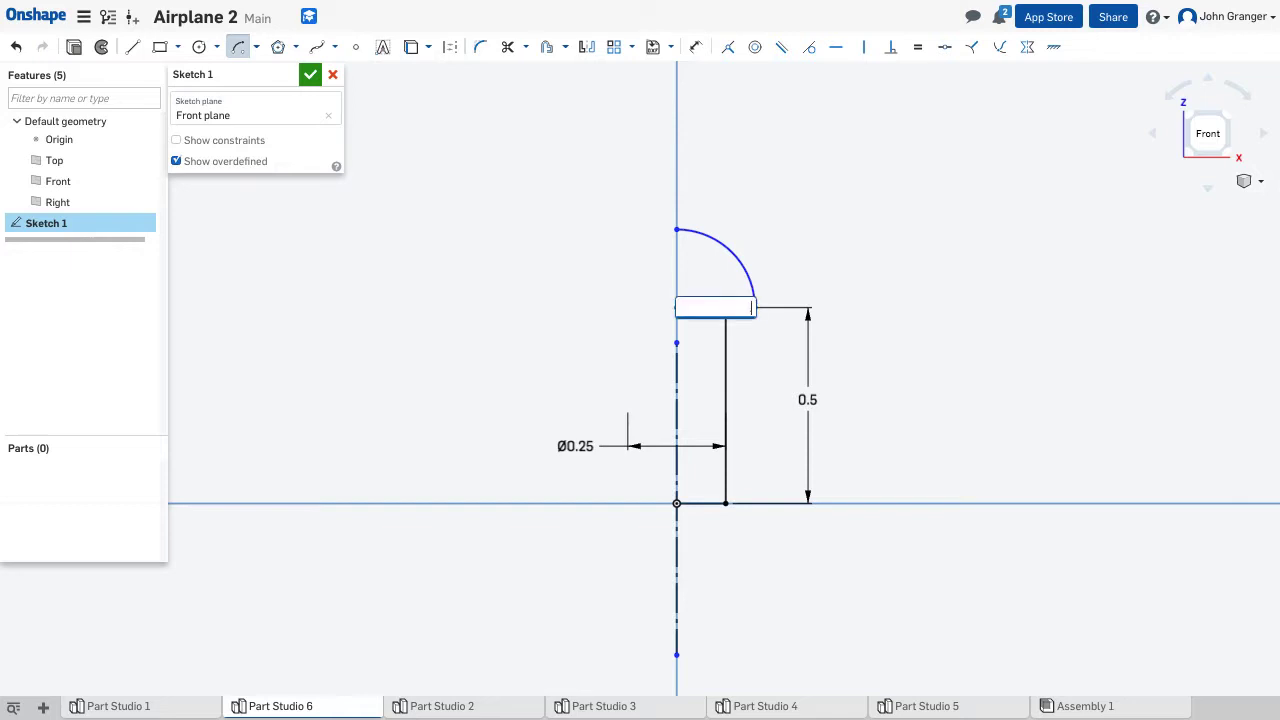
type(".375/")
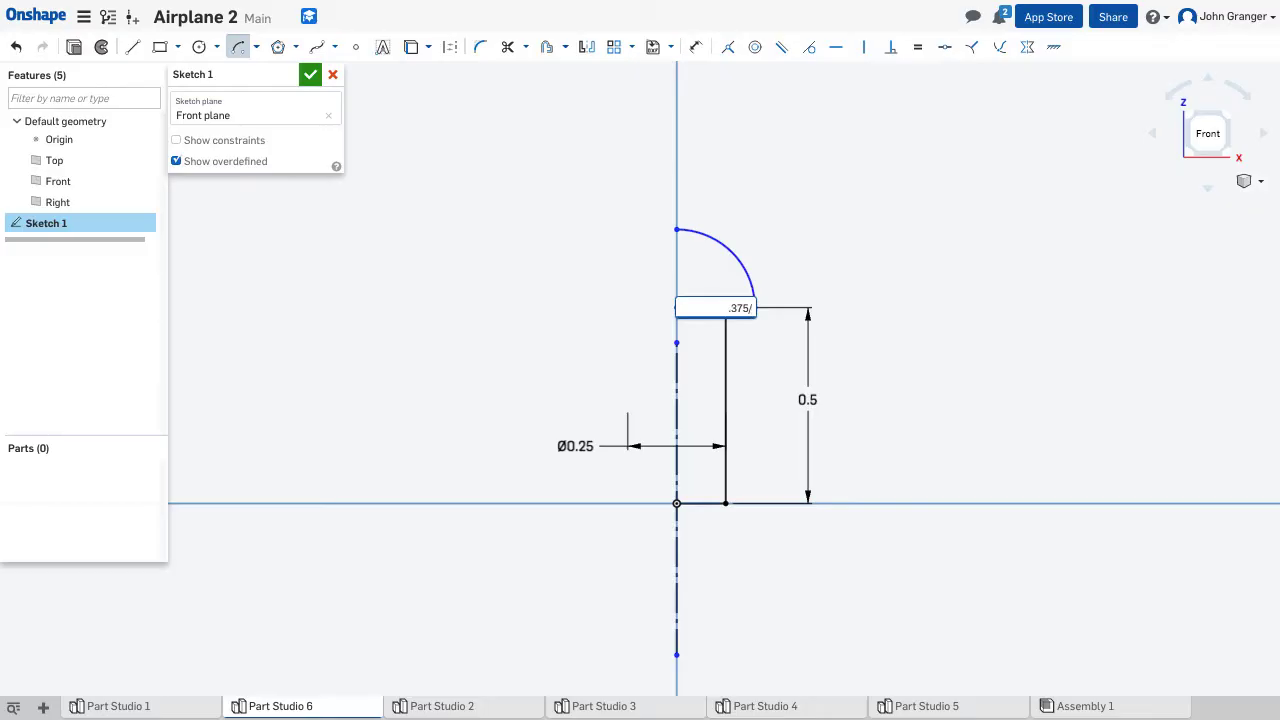
type("2")
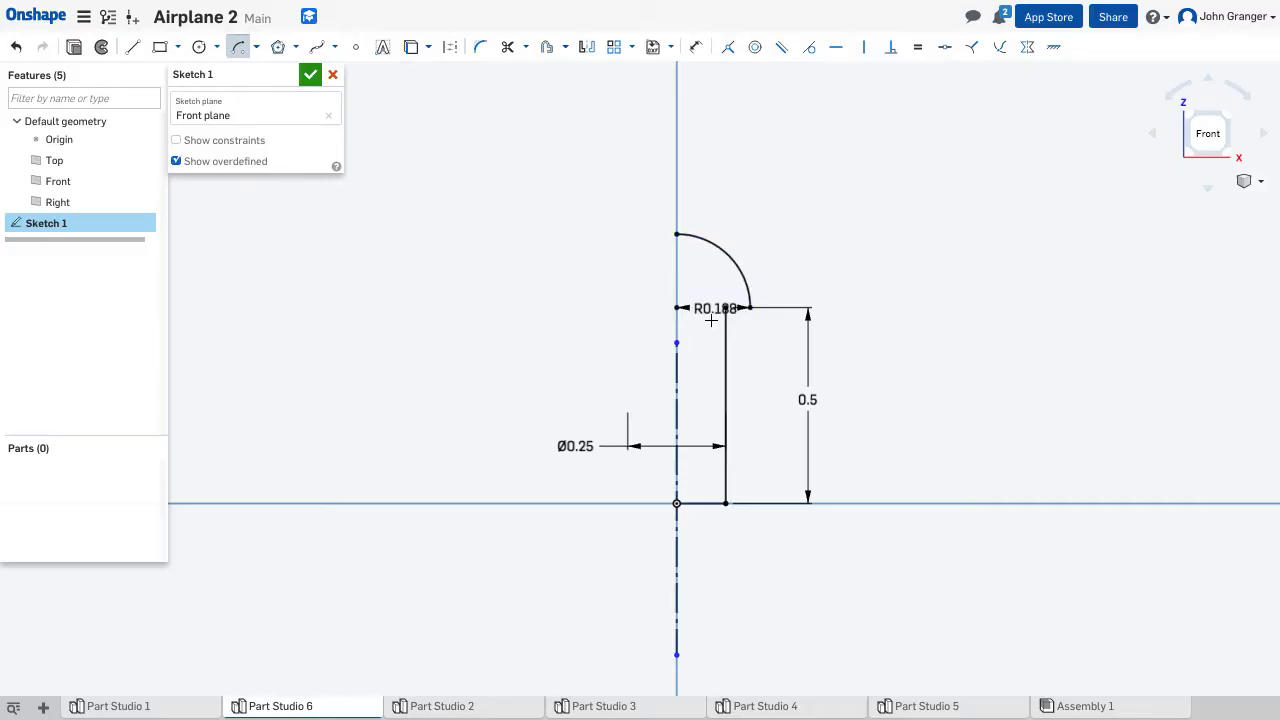
Move the 0.188 radius dimension clear of the profile.
left_click(716, 308)
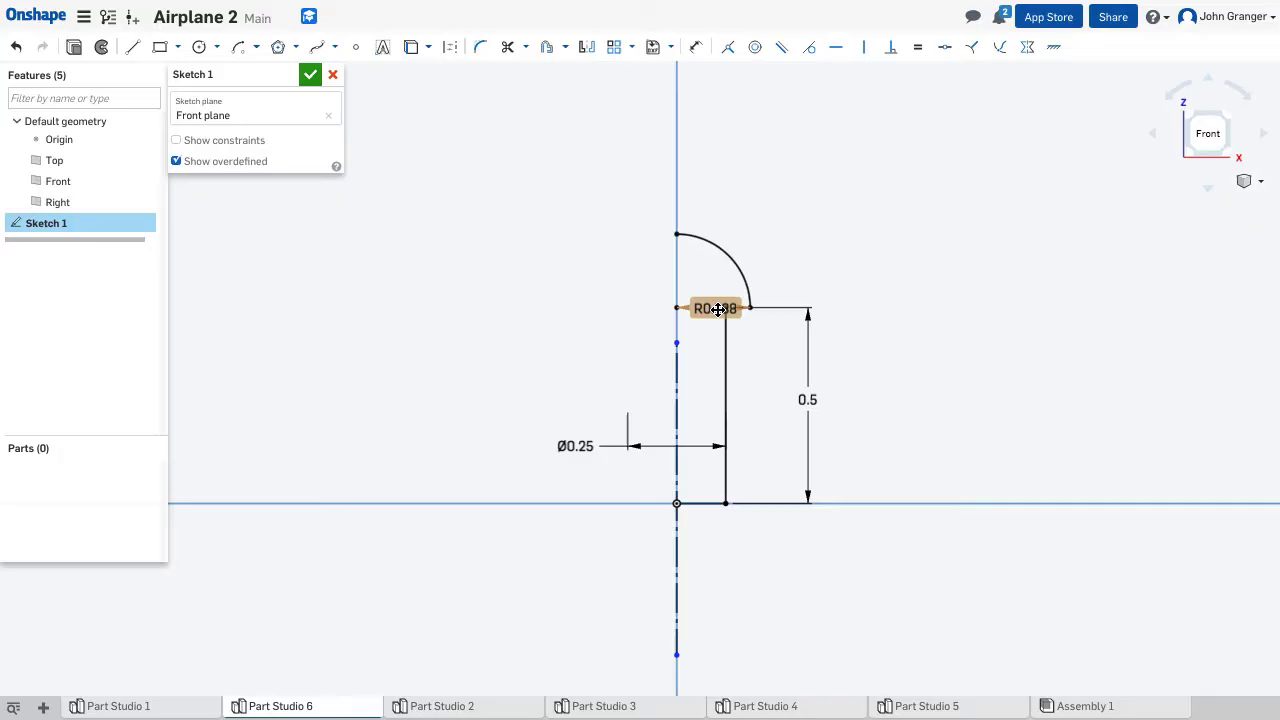
left_click_drag(716, 308, 786, 200)
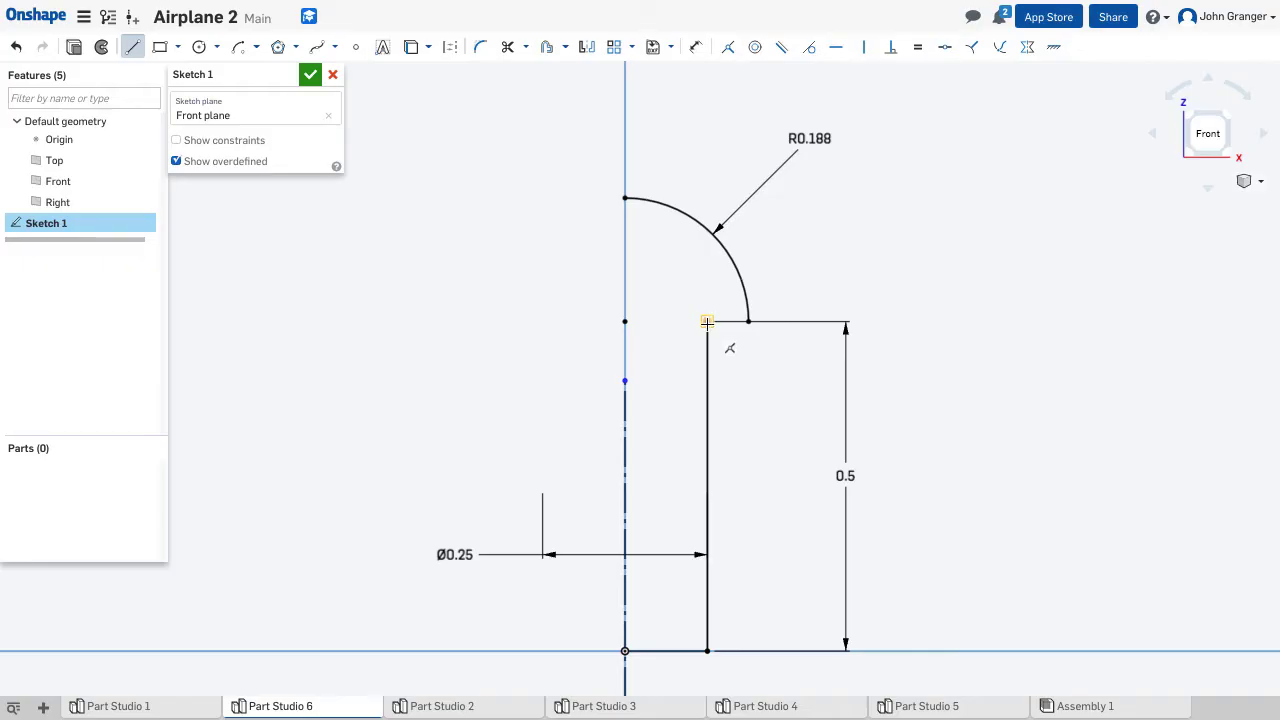
Close the half-profile with lines from the shaft top to the arc and down the axis.
left_click(724, 320)
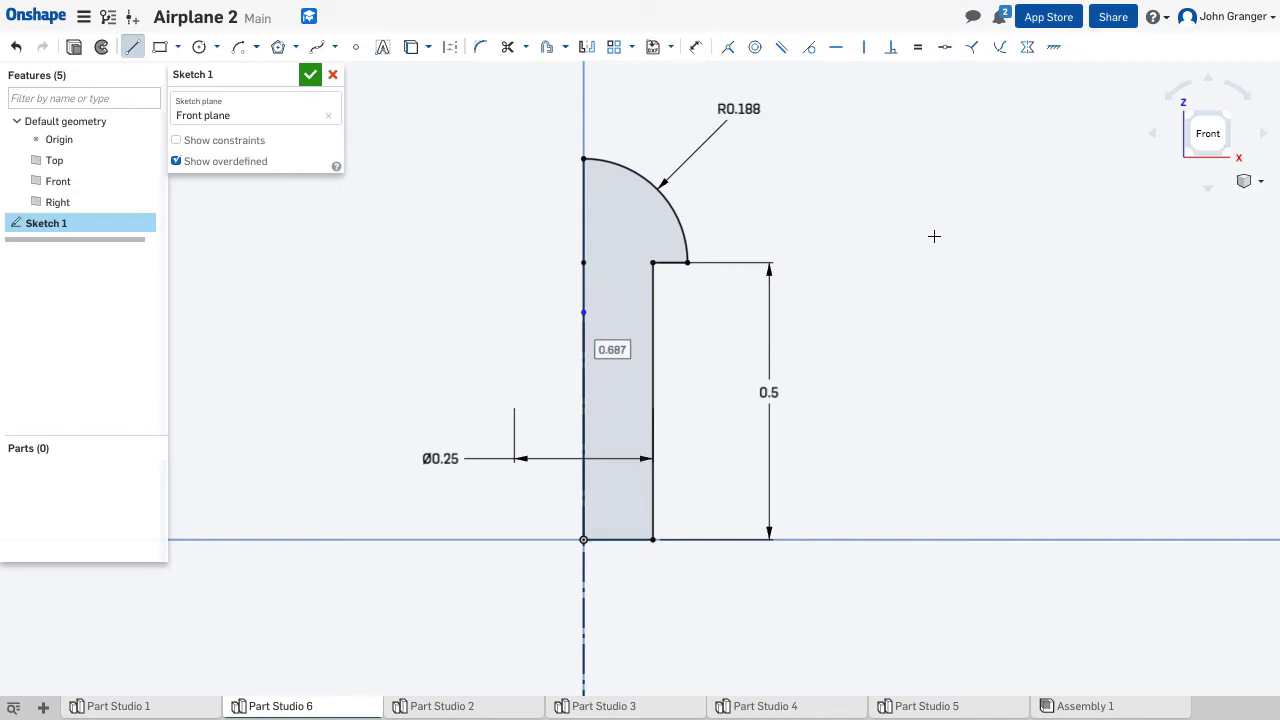
mouse_move(1080, 376)
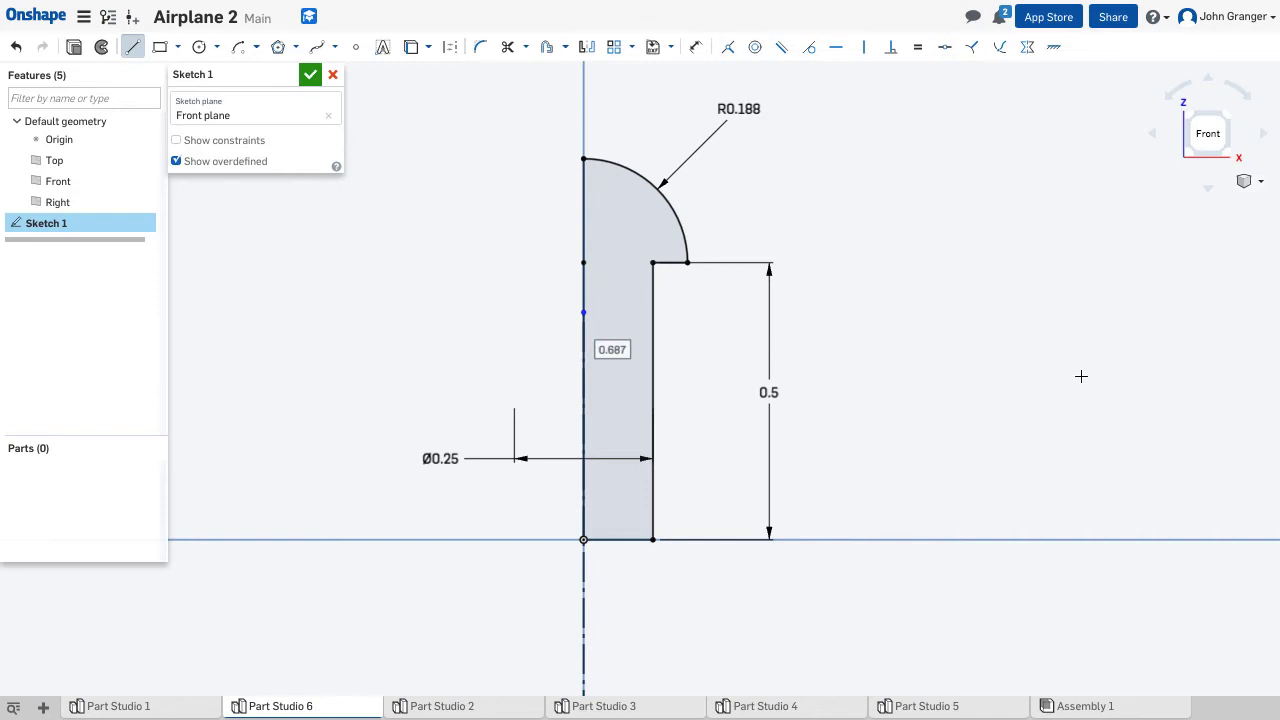
left_click(310, 74)
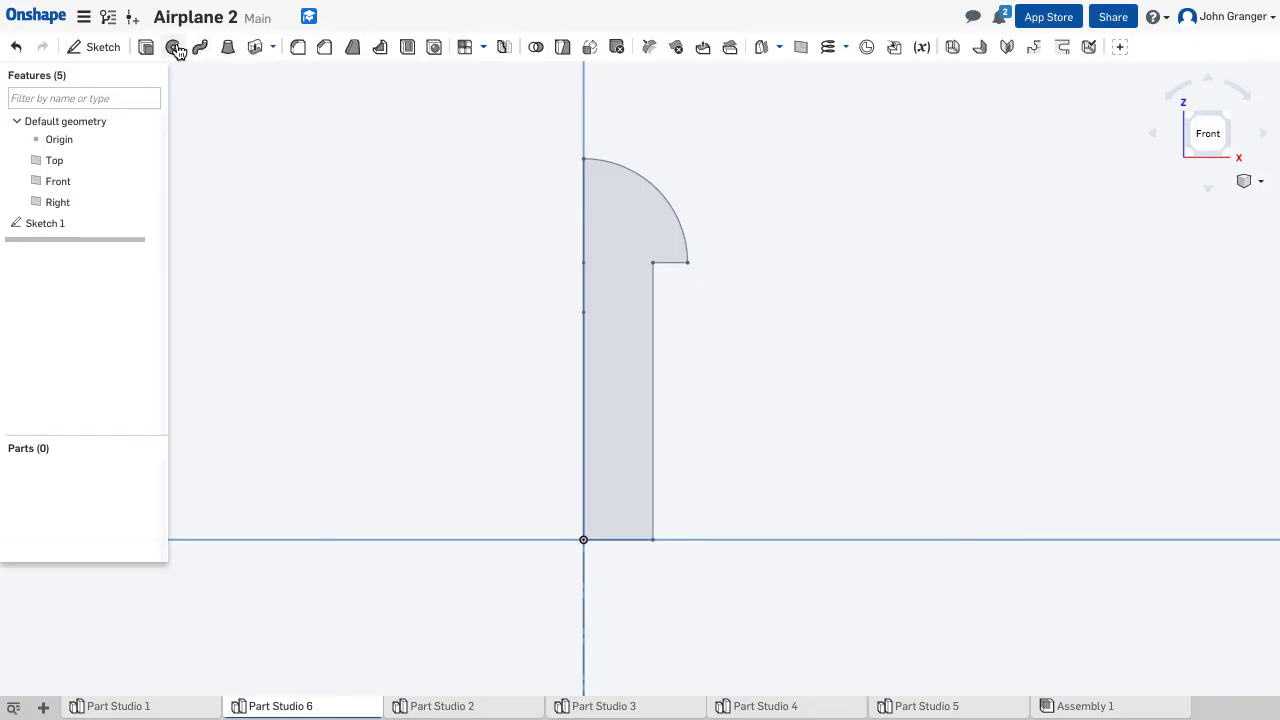
Revolve the profile about the centerline into the solid domed pin Part 1 and inspect it.
left_click(172, 48)
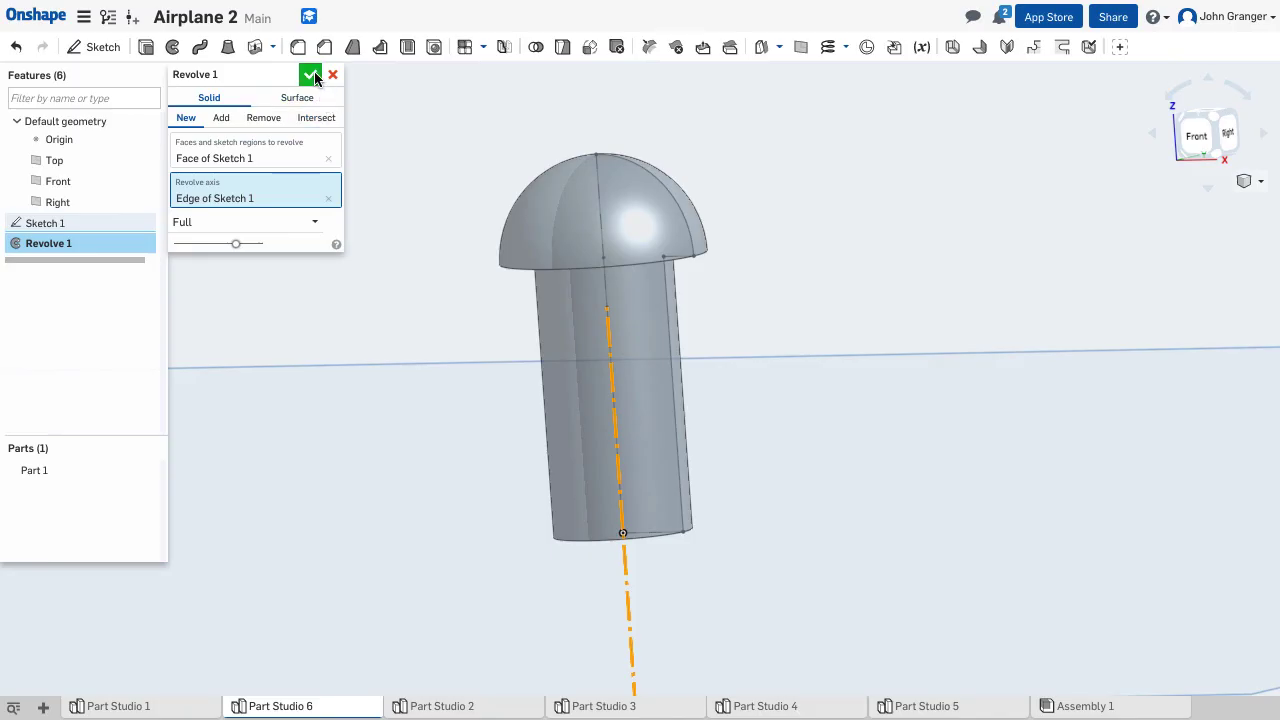
left_click(312, 74)
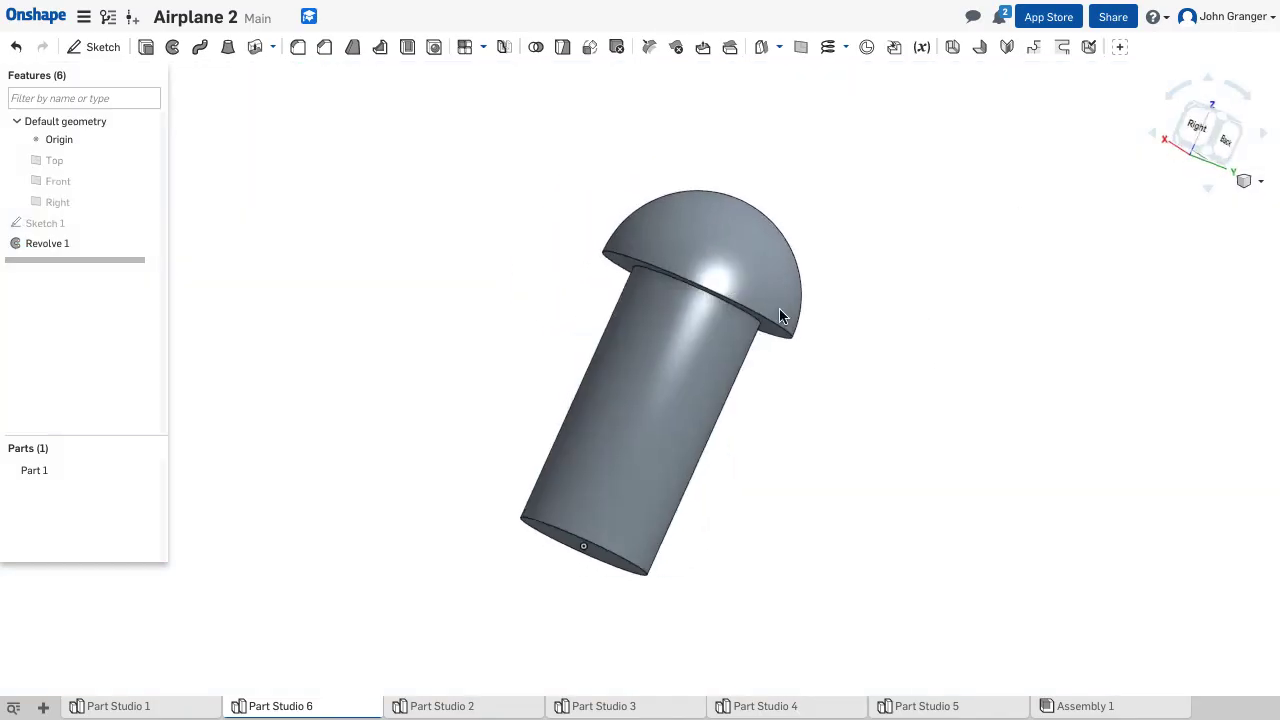
left_click_drag(780, 316, 700, 170)
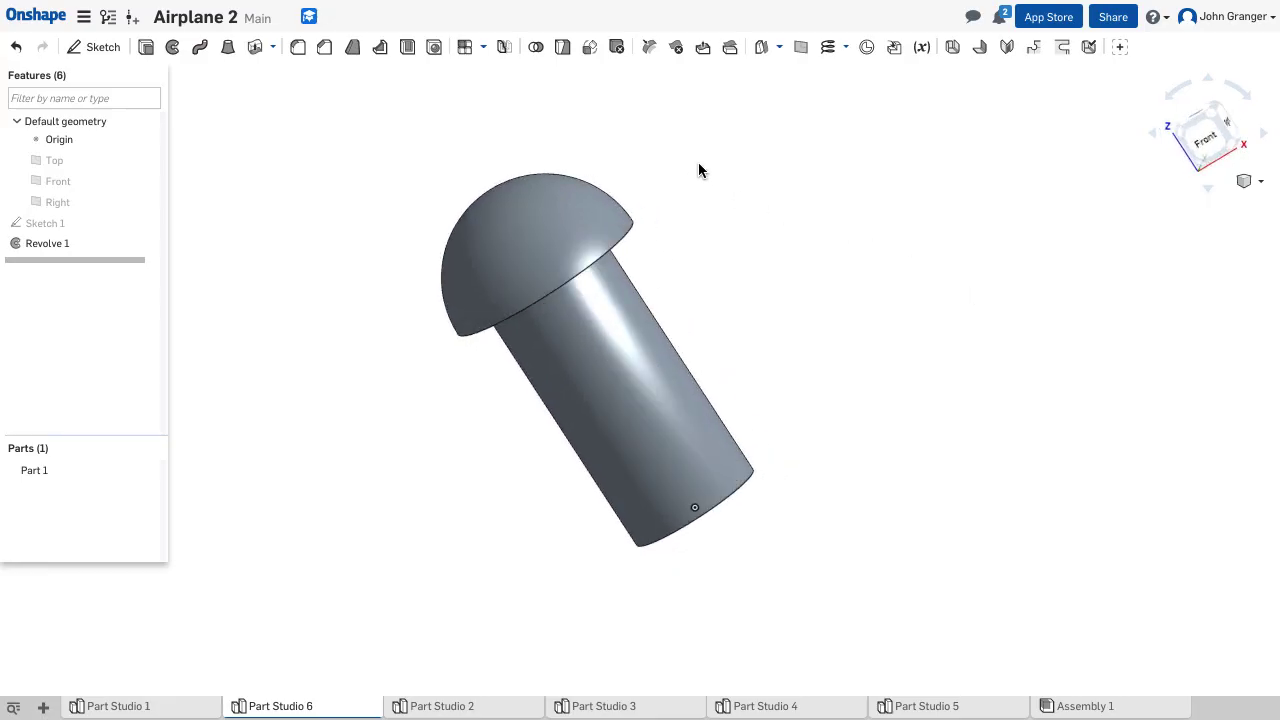